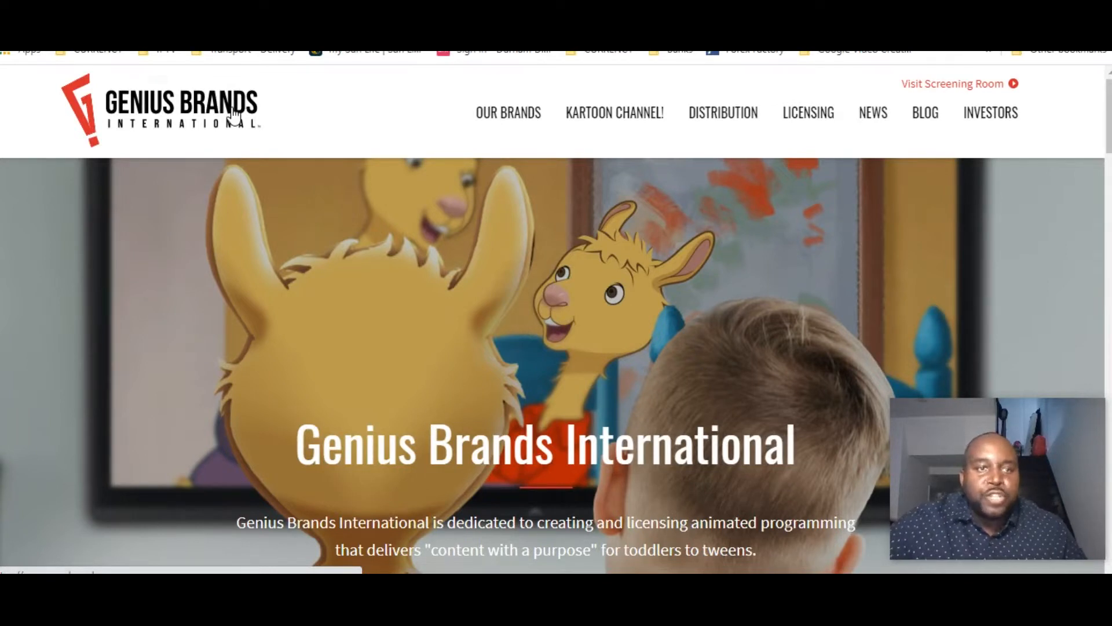
mouse_move(516, 347)
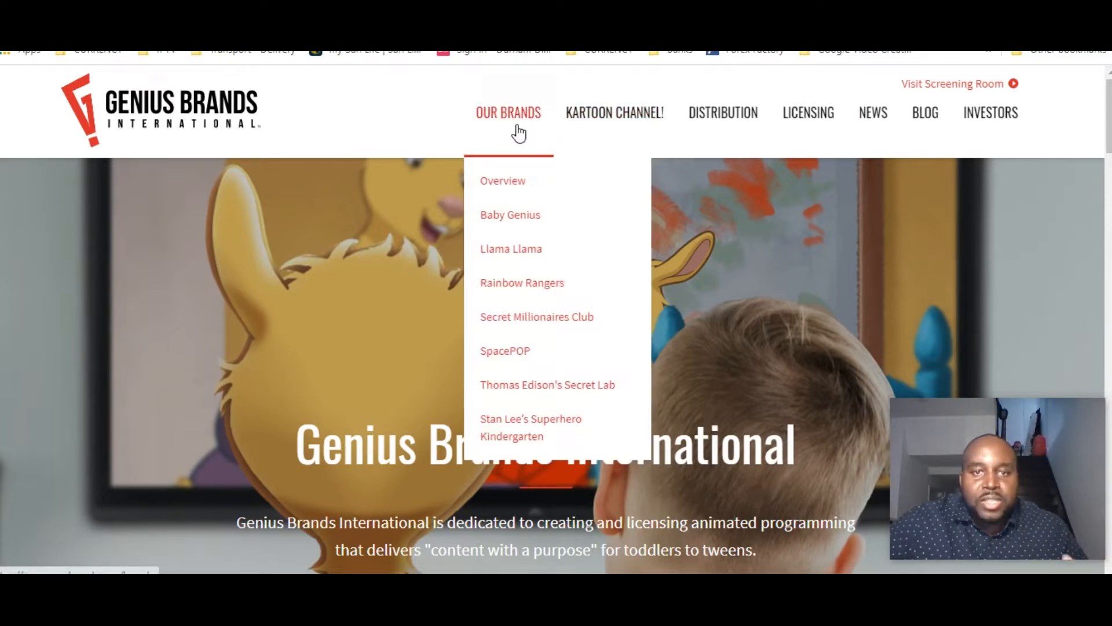
mouse_move(511, 185)
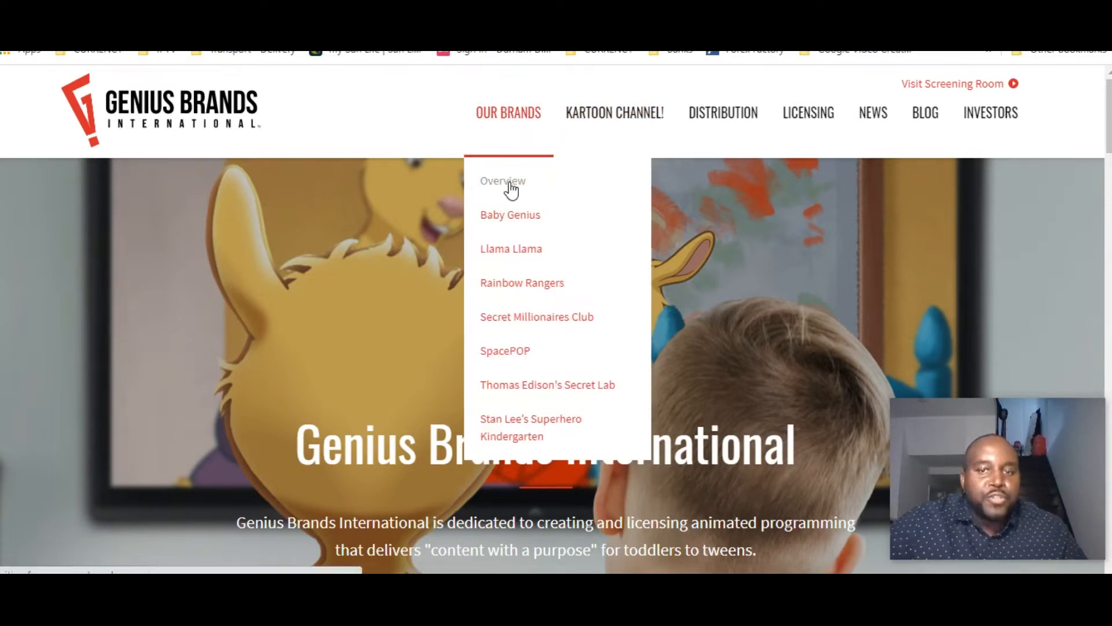
- Switch the GNUS chart Period to 3 Months, showing daily candles
left_click(502, 181)
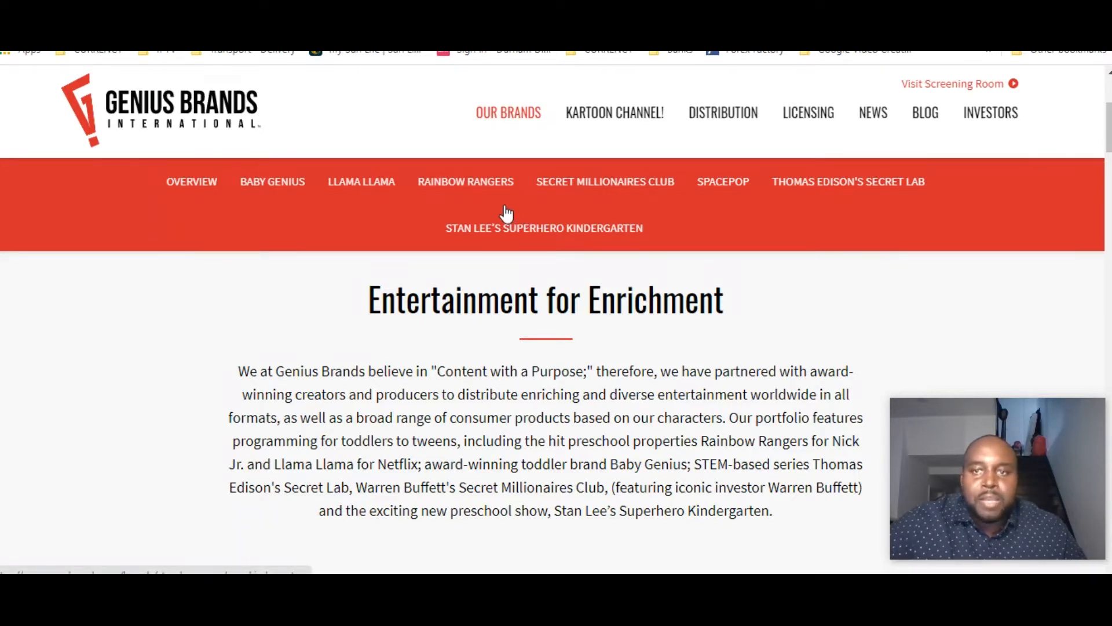
mouse_move(524, 275)
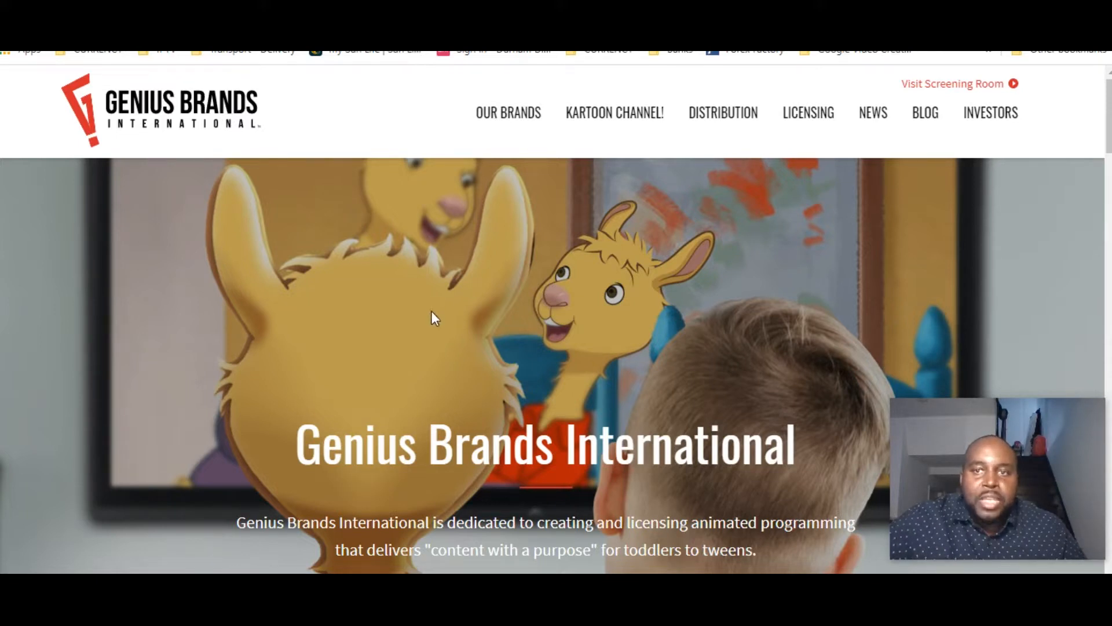
mouse_move(559, 337)
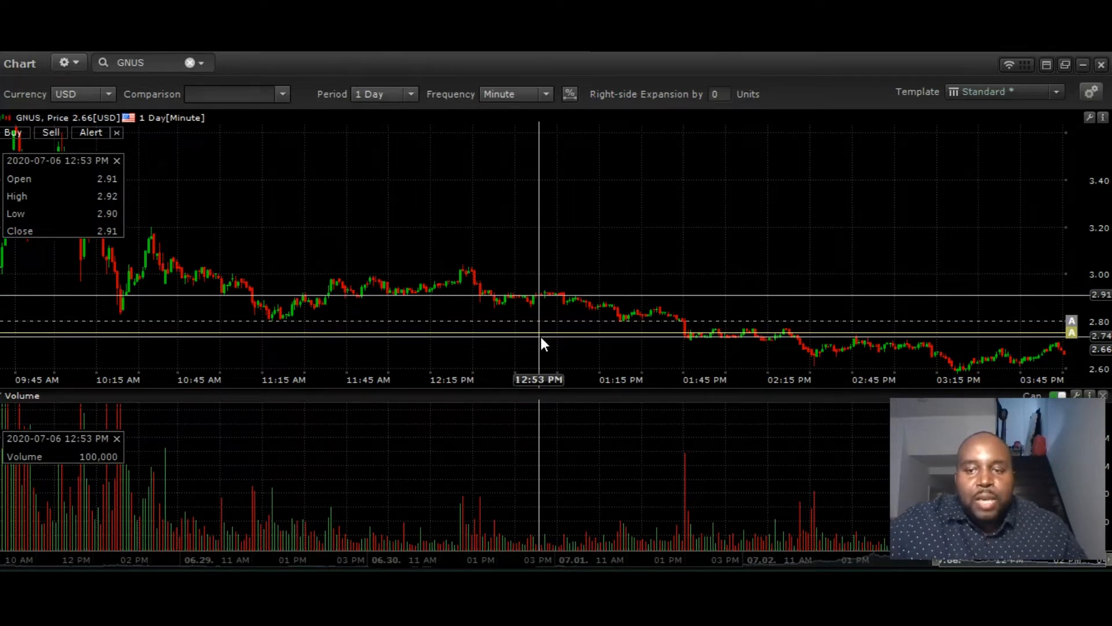
mouse_move(446, 99)
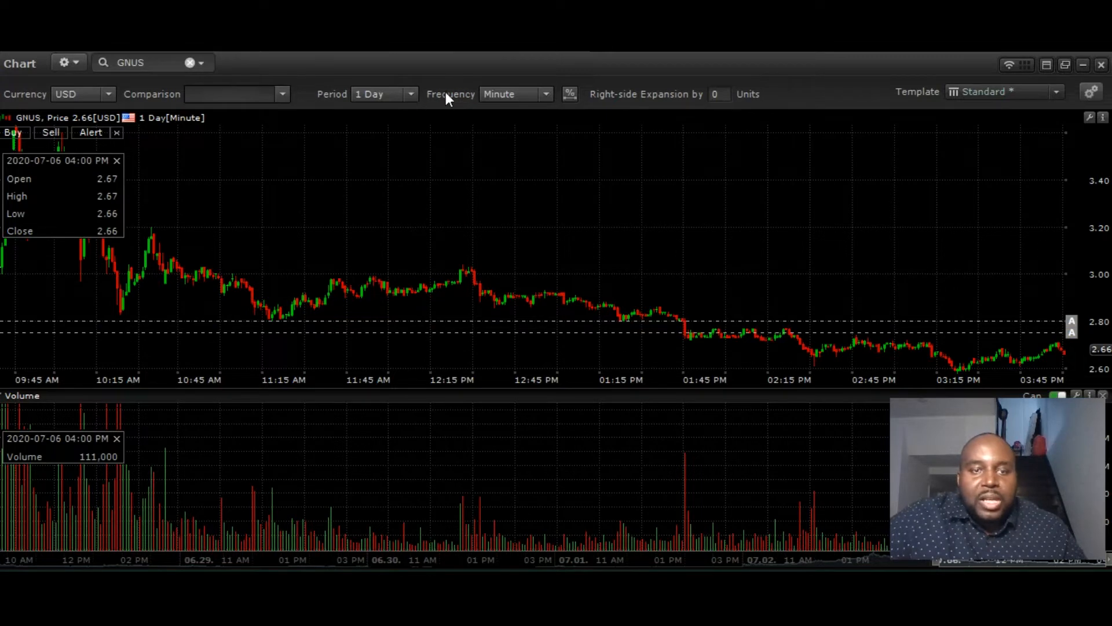
left_click(410, 94)
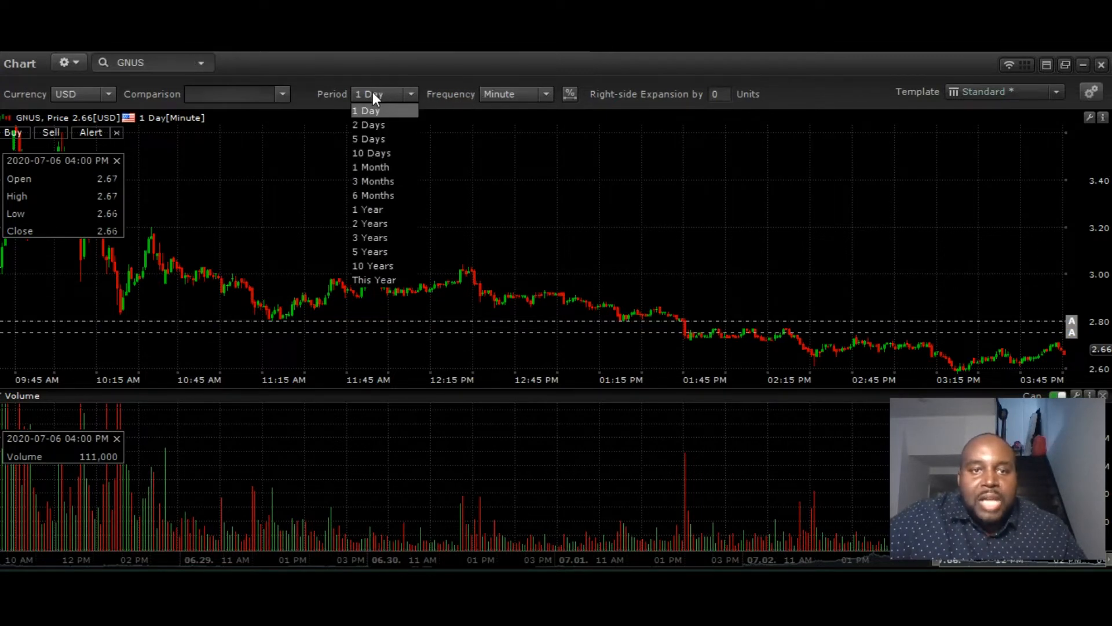
left_click(372, 181)
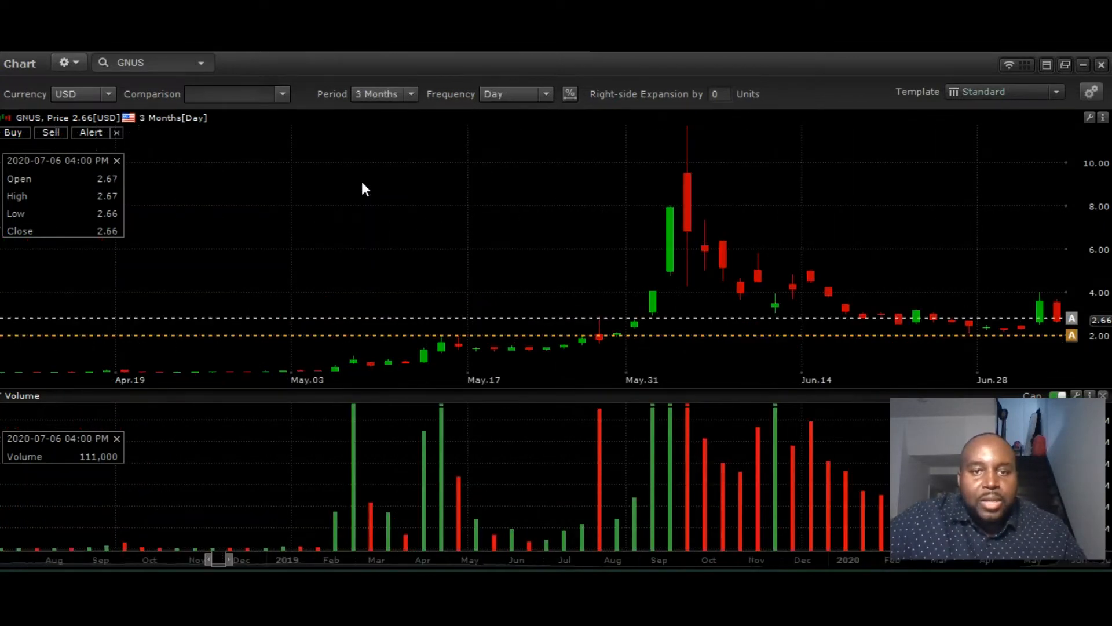
mouse_move(442, 353)
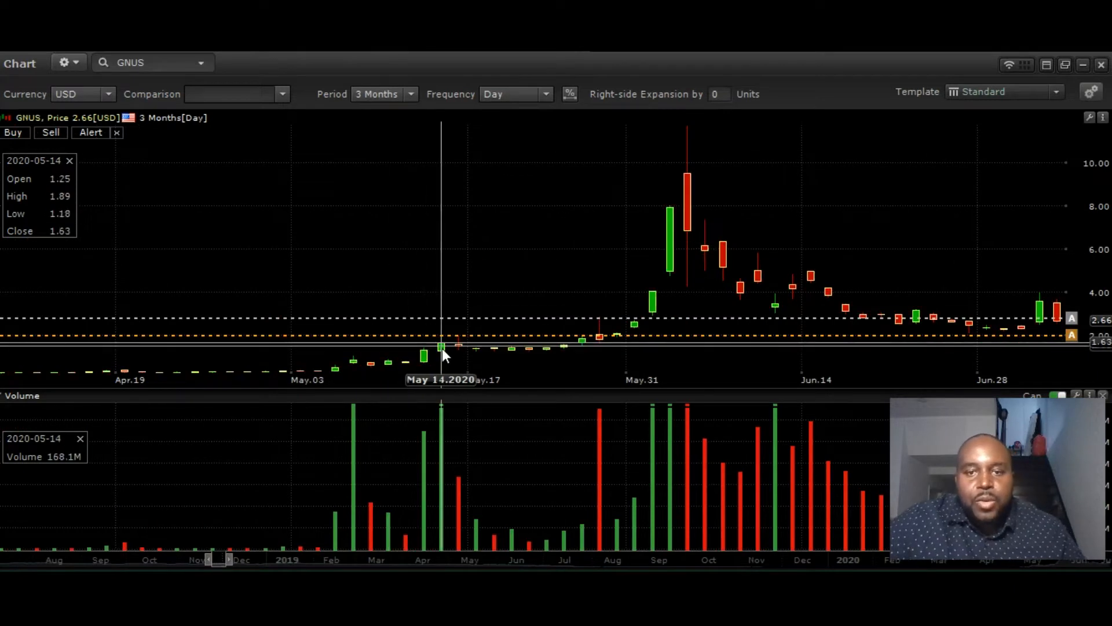
mouse_move(425, 358)
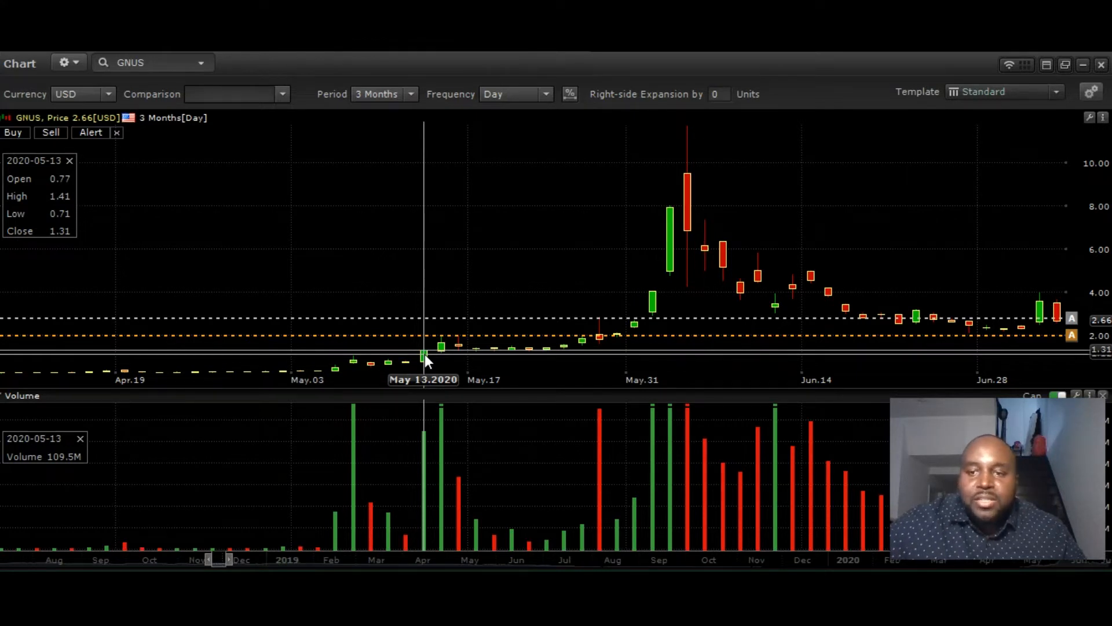
mouse_move(575, 360)
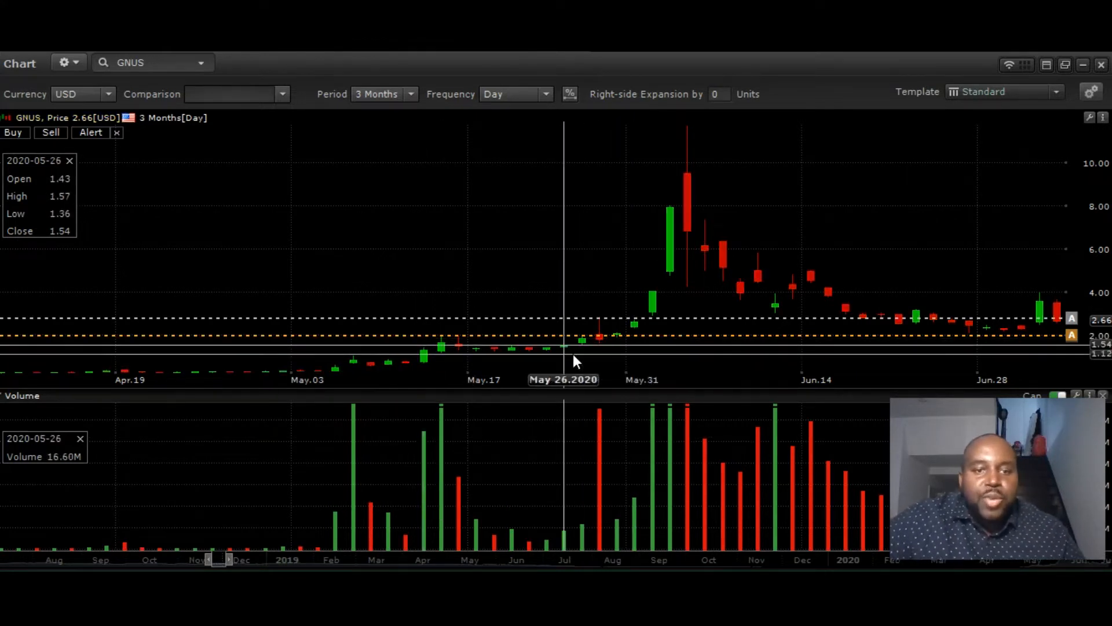
left_click(411, 93)
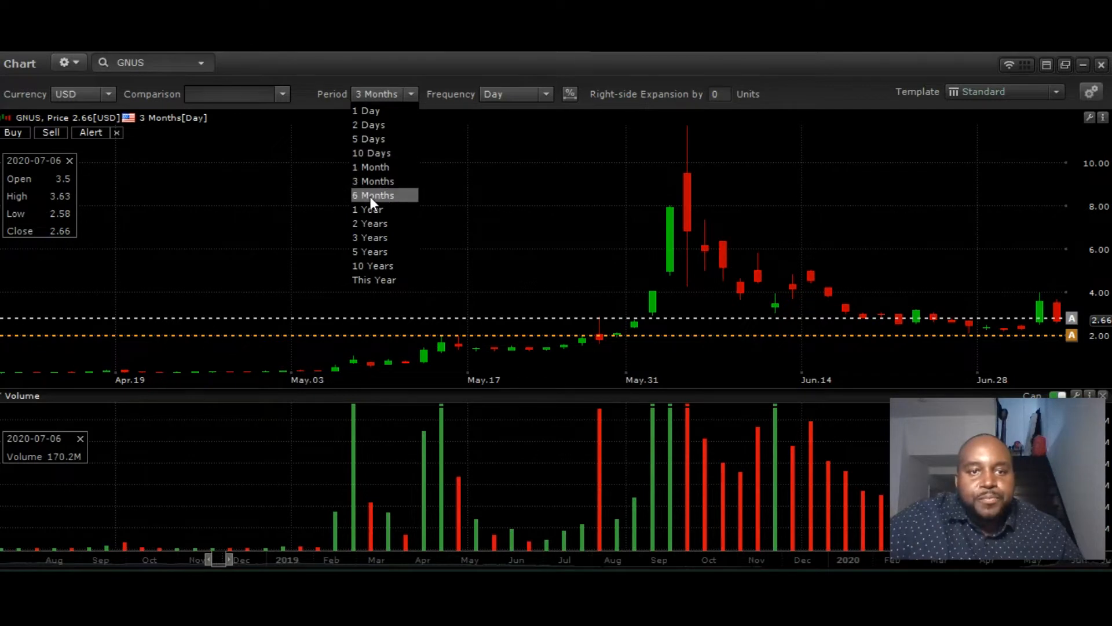
- Choose 6 Months as the GNUS chart period
left_click(373, 195)
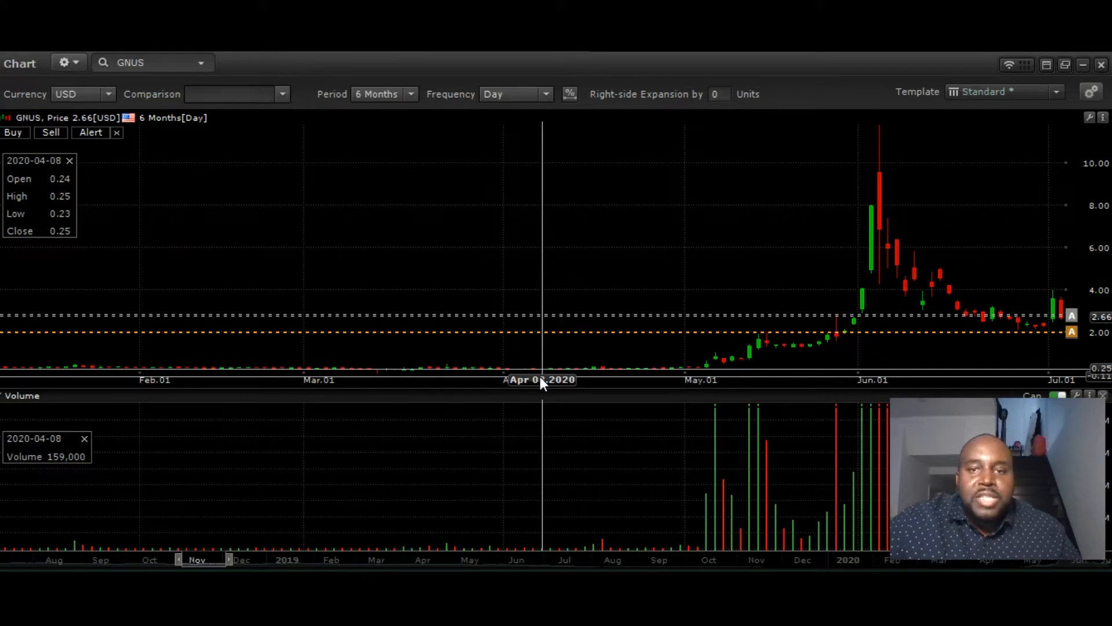
mouse_move(823, 226)
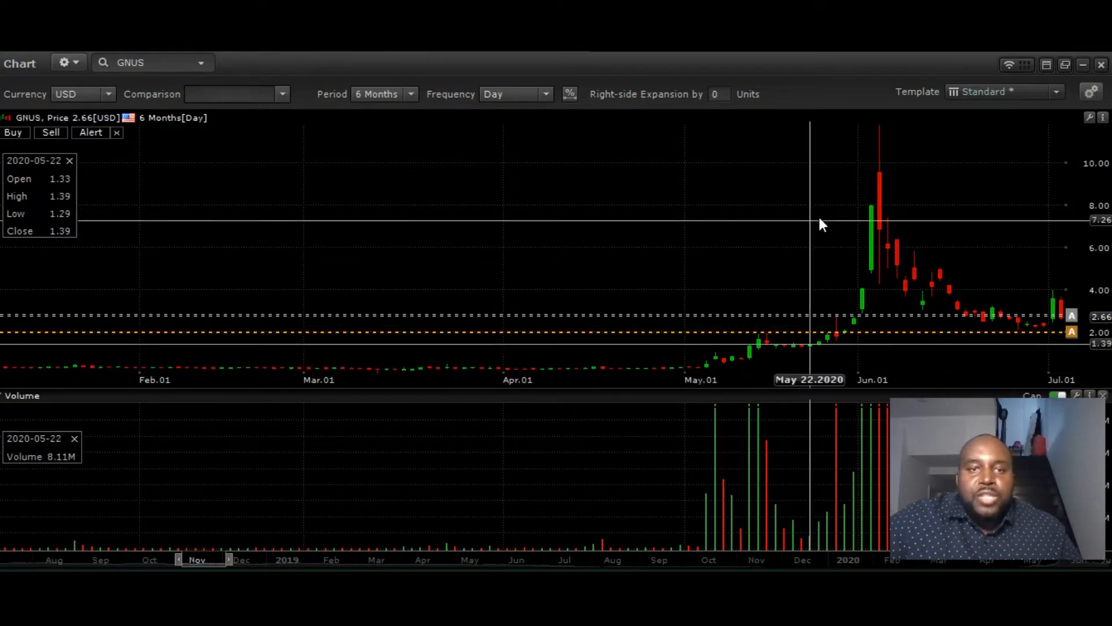
mouse_move(630, 188)
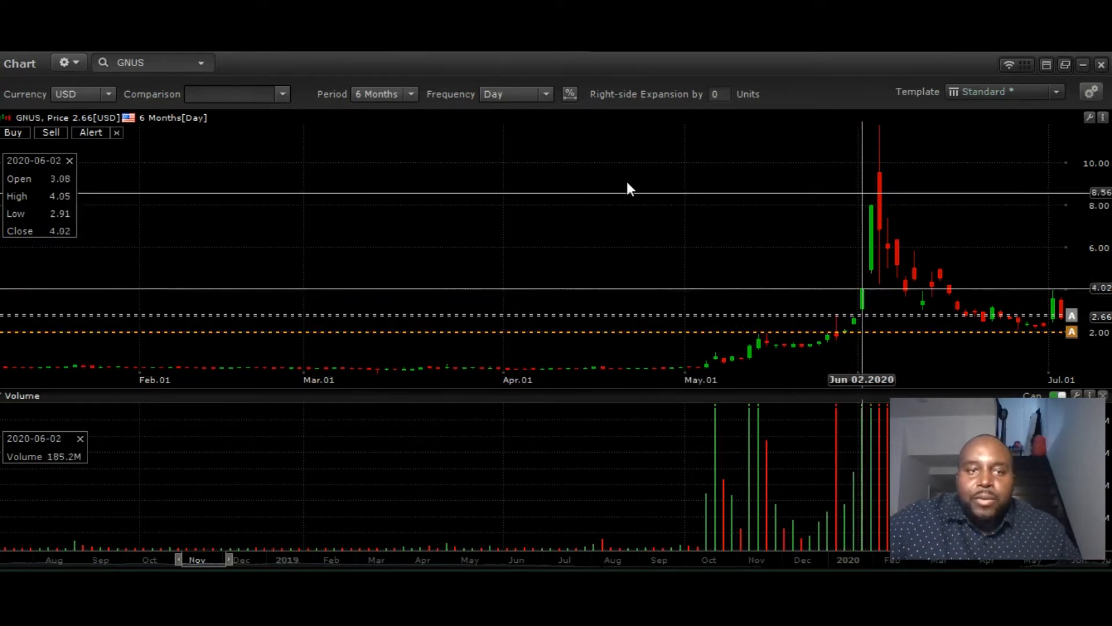
- Return the GNUS chart to a three-month span of daily candles
left_click(383, 94)
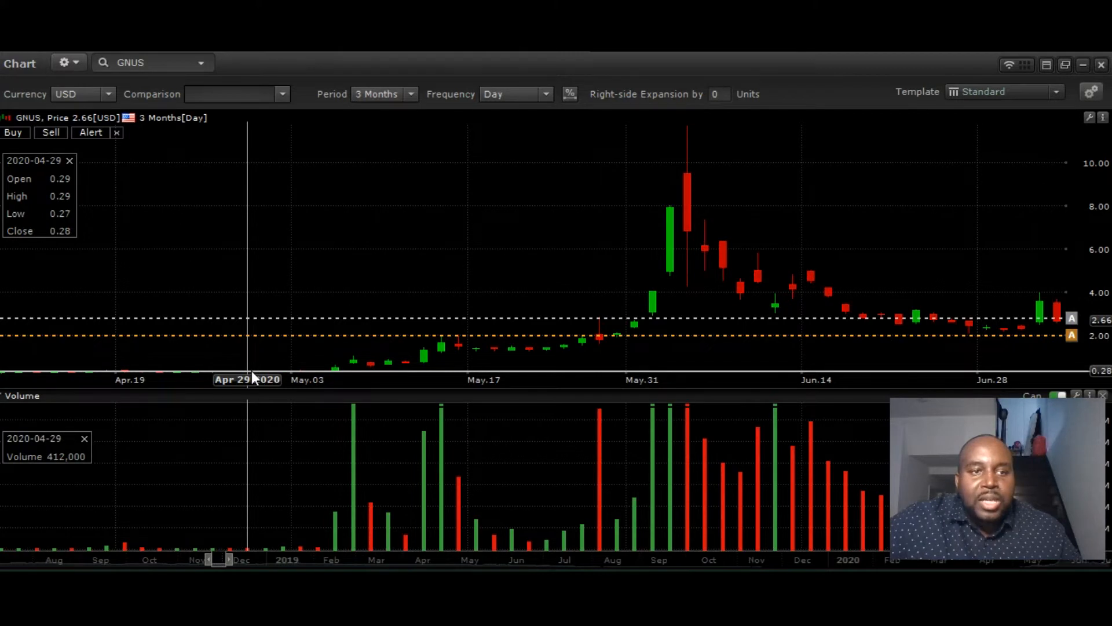
mouse_move(528, 355)
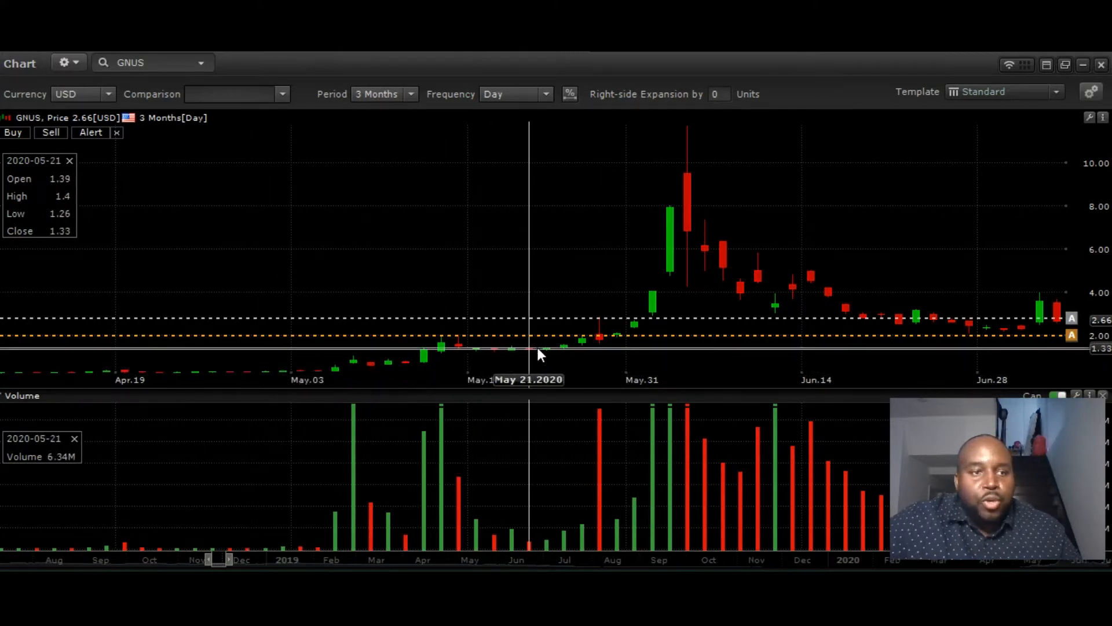
mouse_move(459, 348)
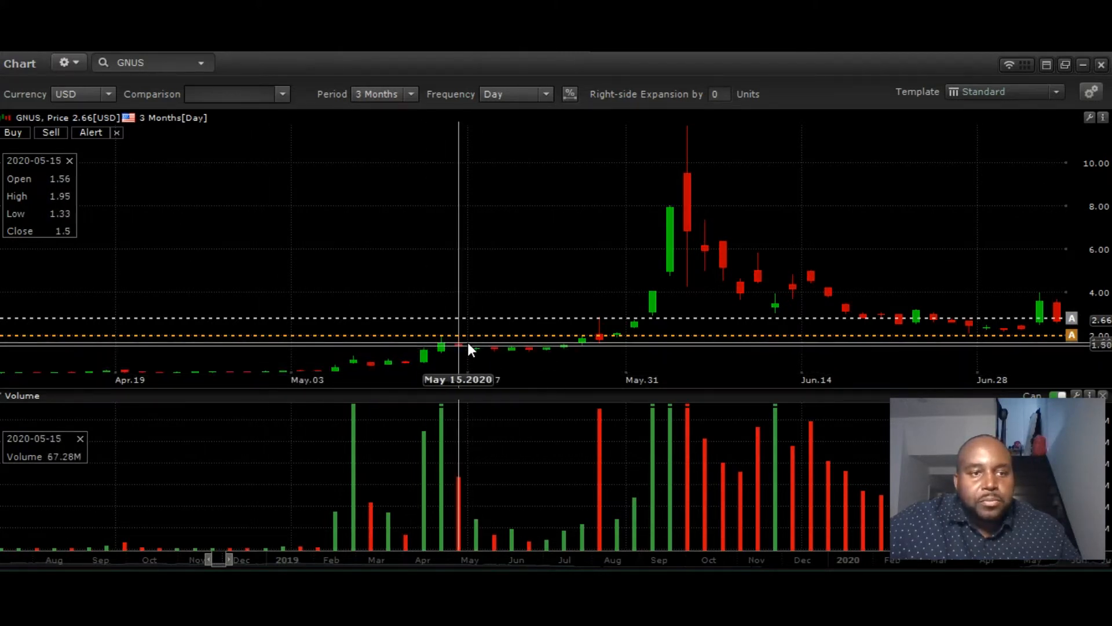
mouse_move(369, 363)
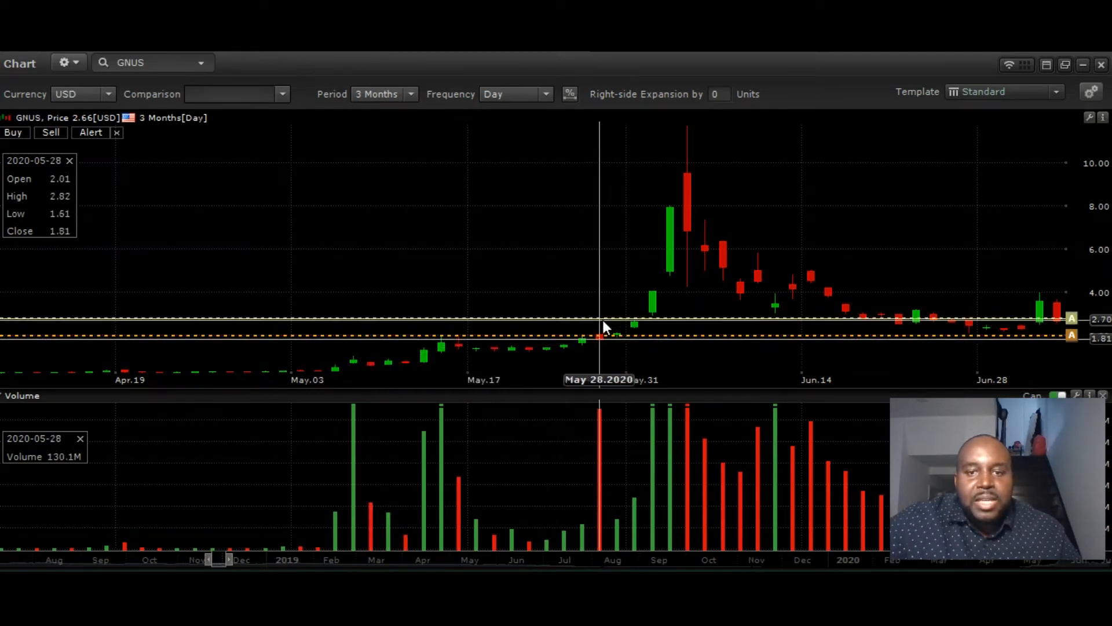
mouse_move(624, 339)
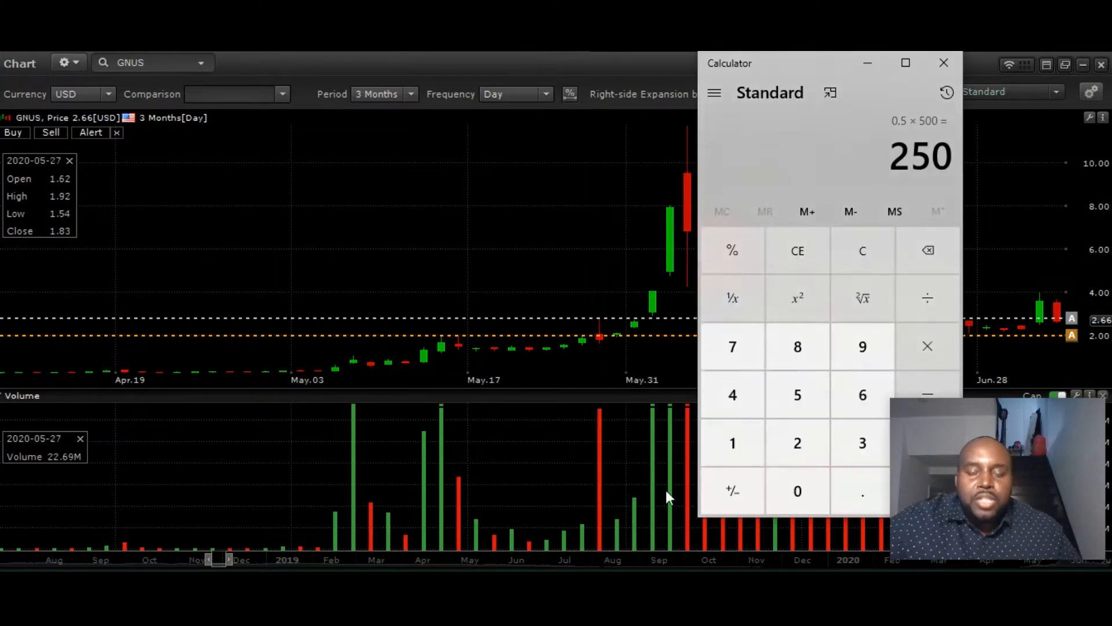
- Compute 10000 ÷ 0.3 × 11.7 in Calculator, giving 390,000
left_click(863, 250)
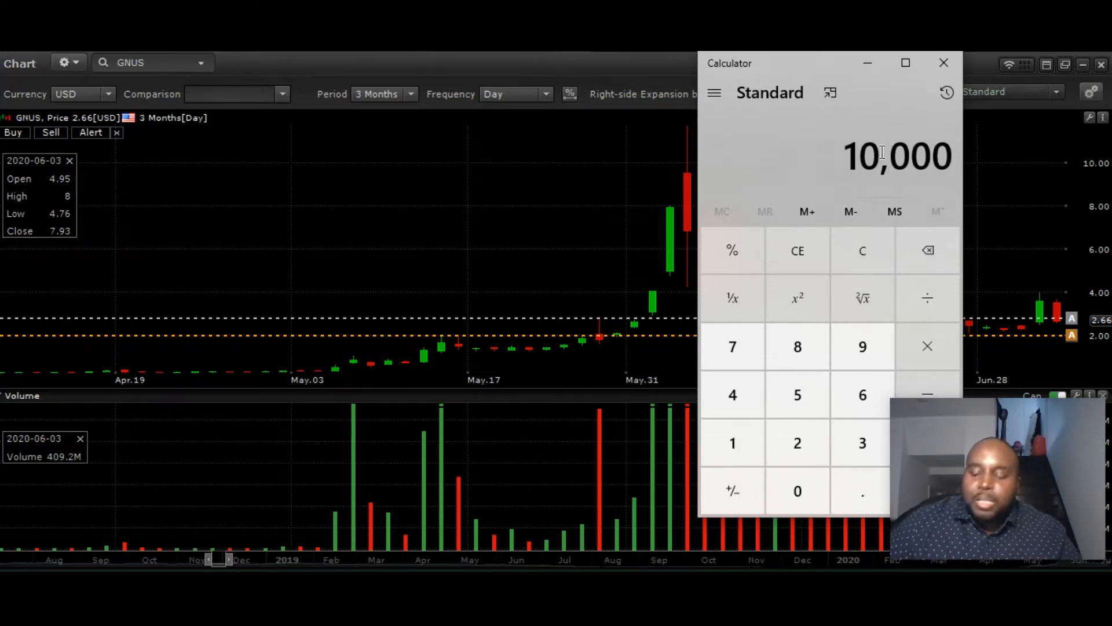
left_click(927, 297)
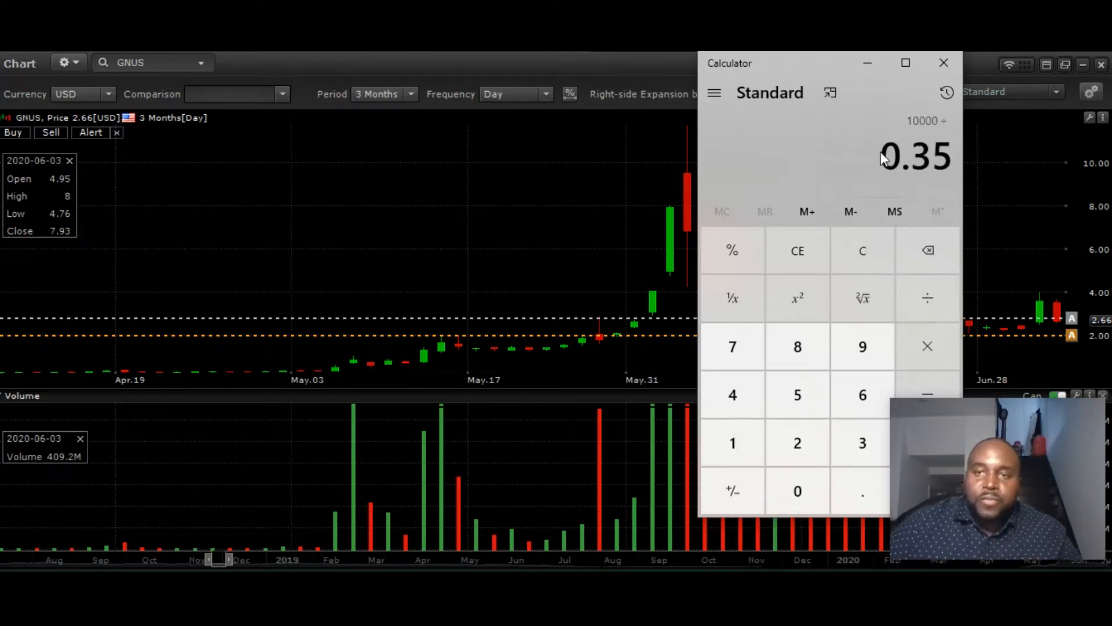
left_click(927, 250)
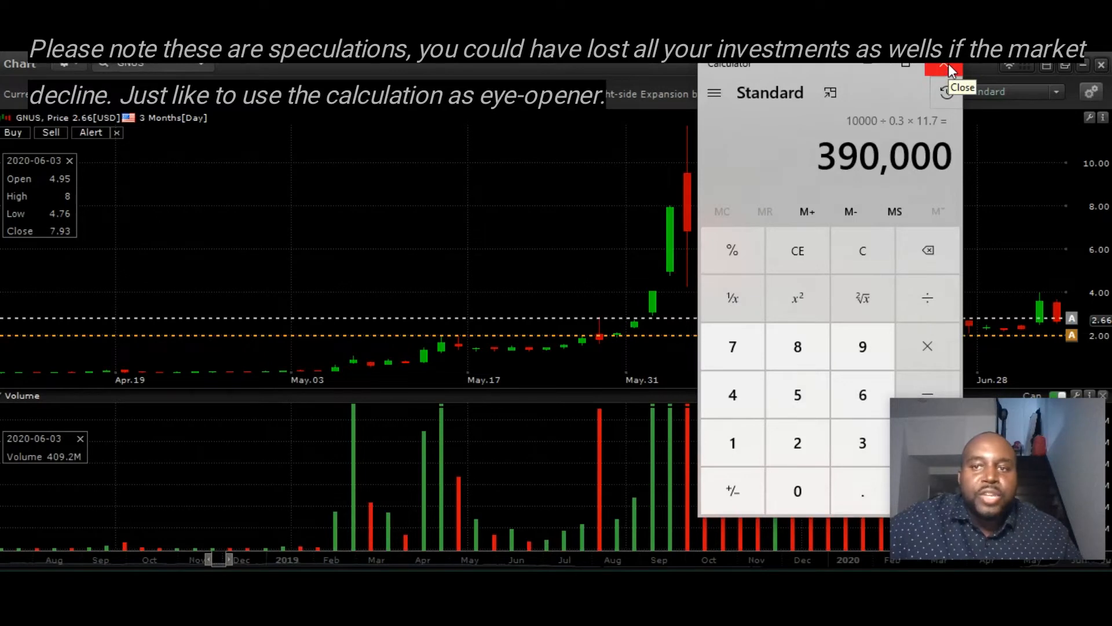
- Close Calculator to bring back the full three-month GNUS chart
left_click(944, 69)
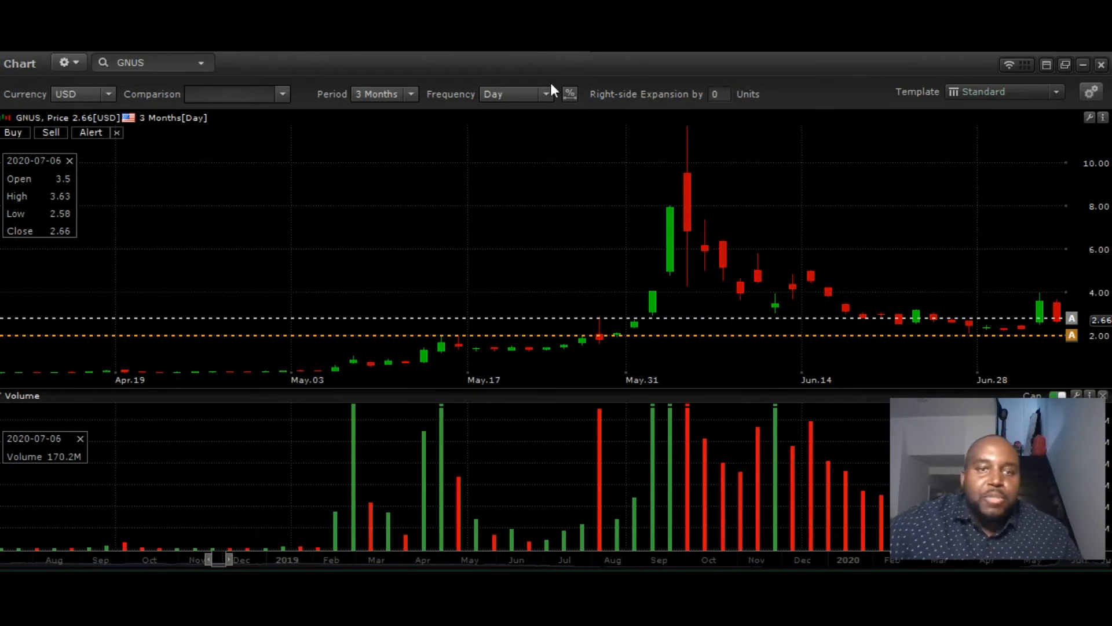
- Set the GNUS chart period to 1 Month
left_click(383, 94)
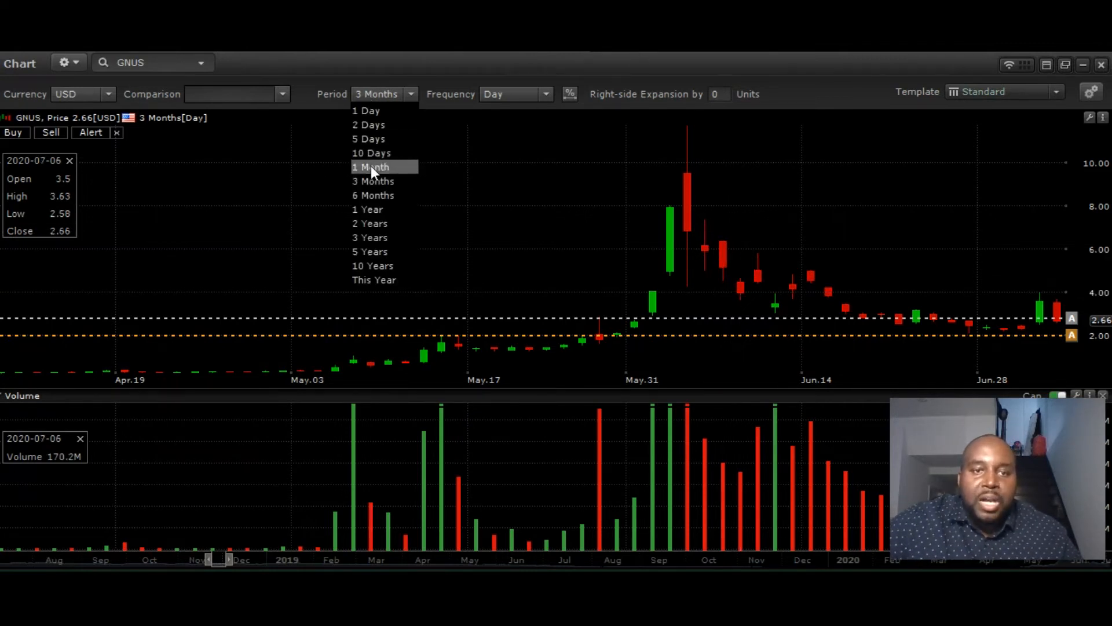
left_click(371, 167)
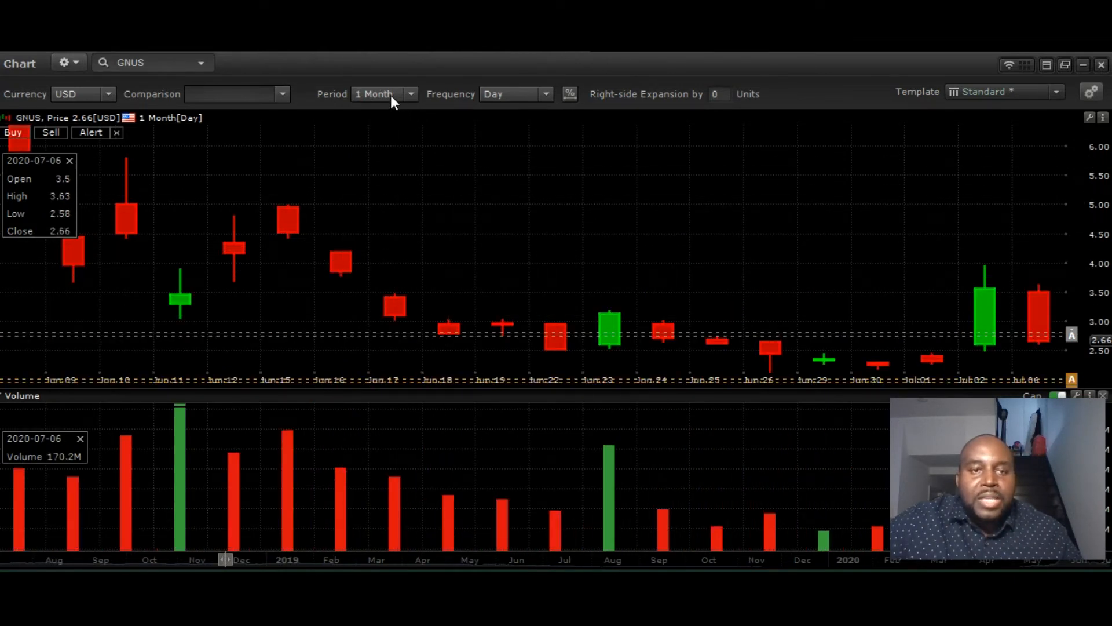
left_click(410, 93)
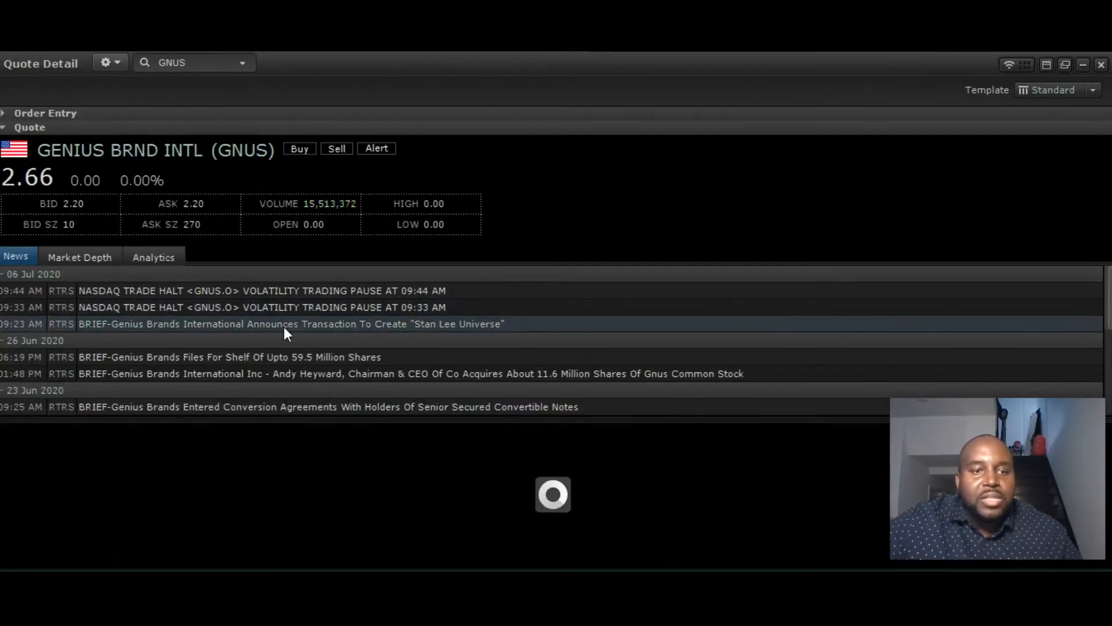
- Read the Reuters brief on Genius Brands creating the Stan Lee Universe
left_click(290, 323)
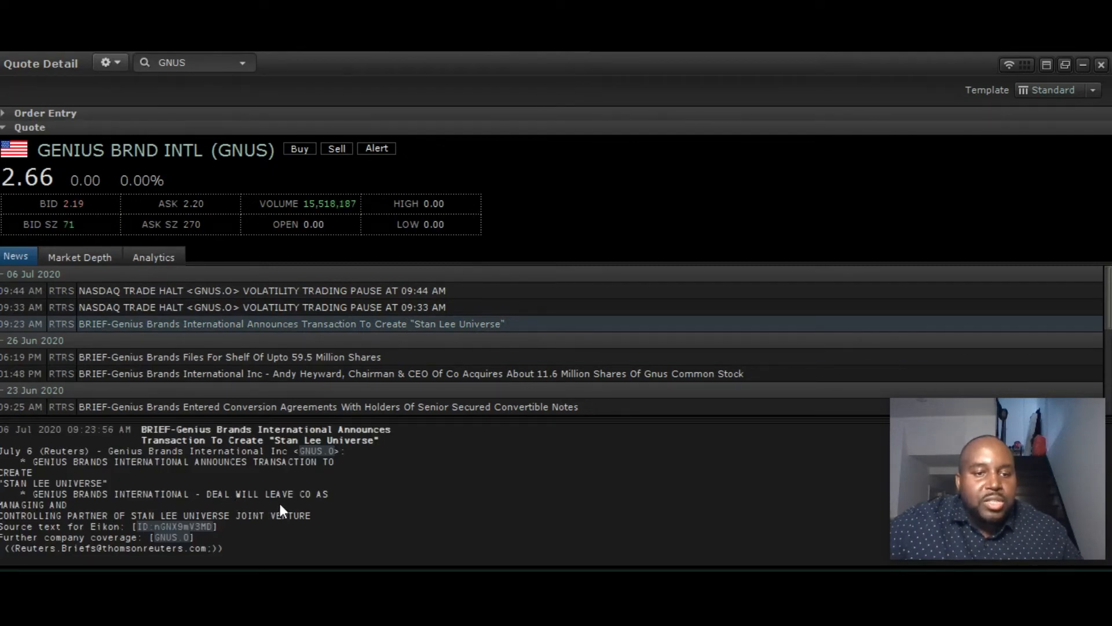
mouse_move(362, 496)
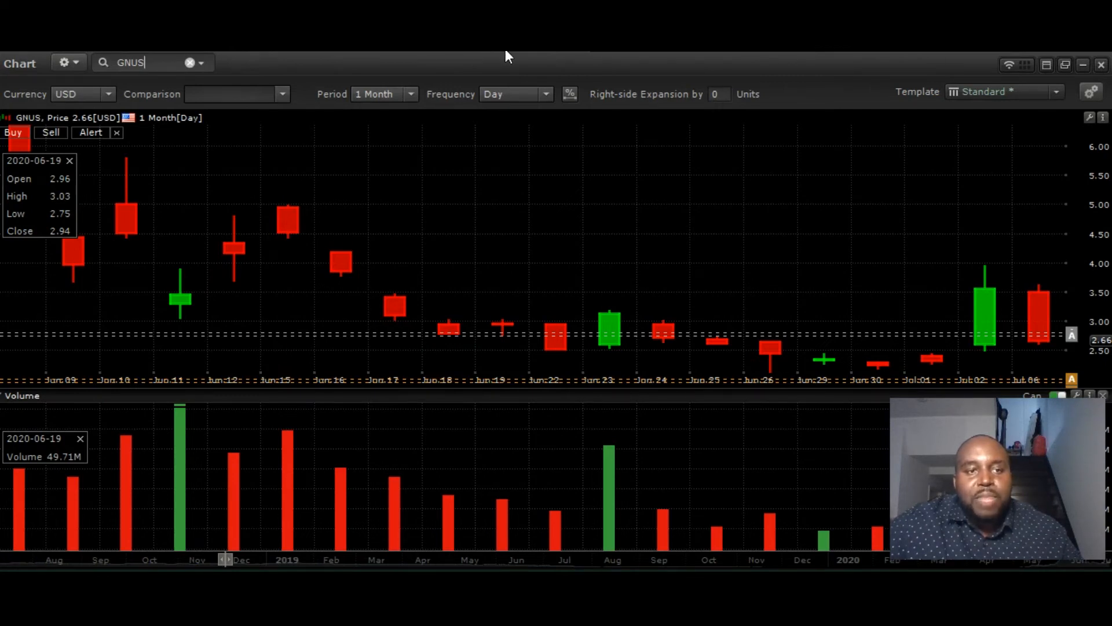
mouse_move(525, 57)
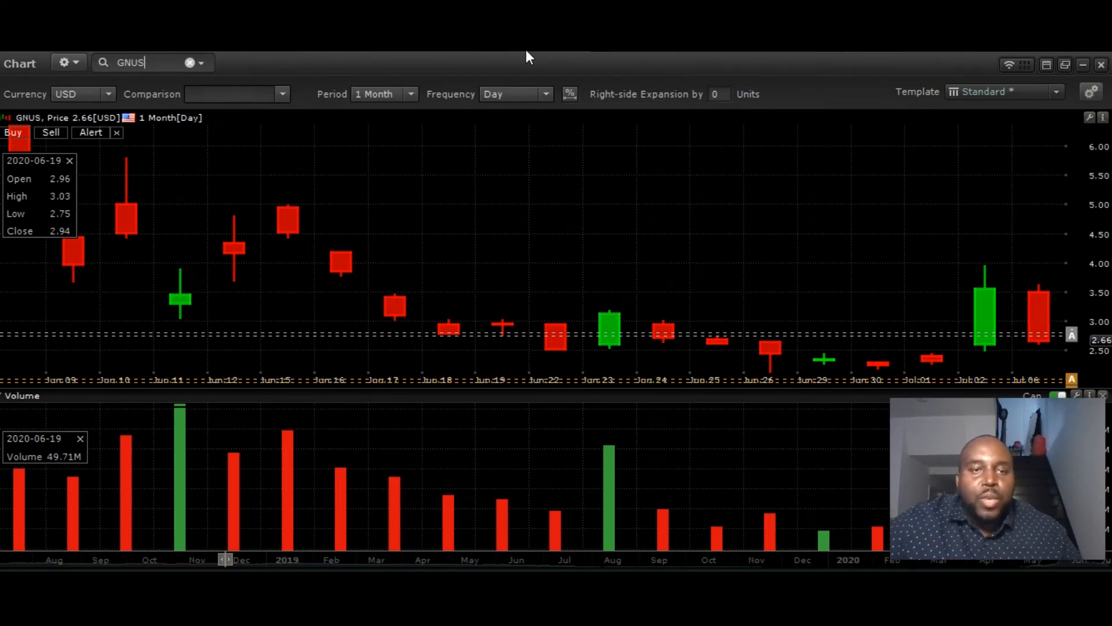
mouse_move(510, 58)
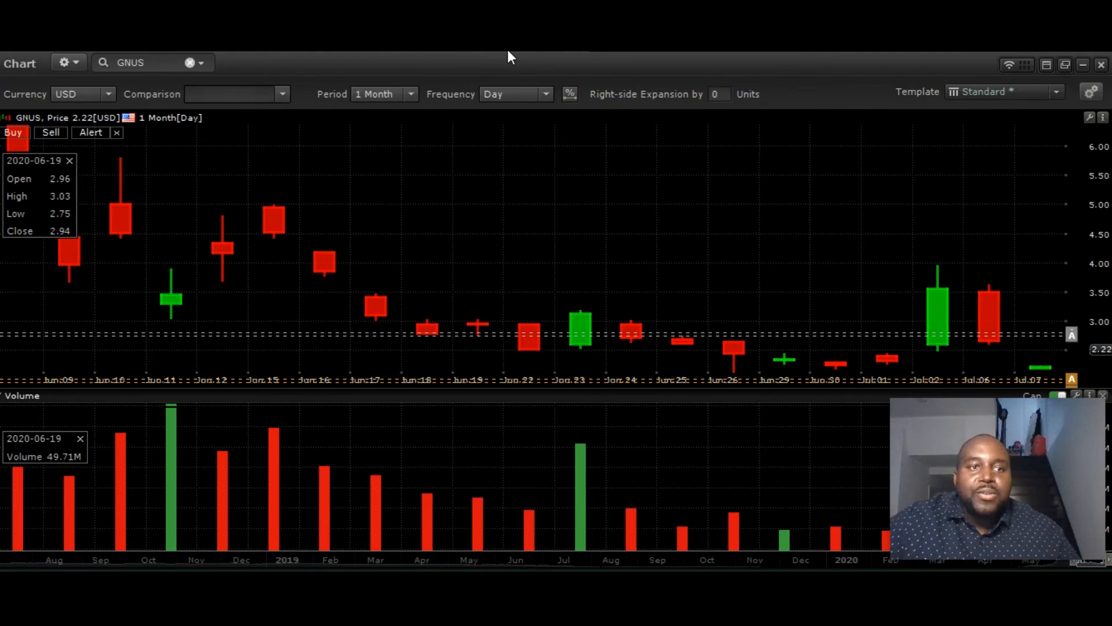
left_click(145, 62)
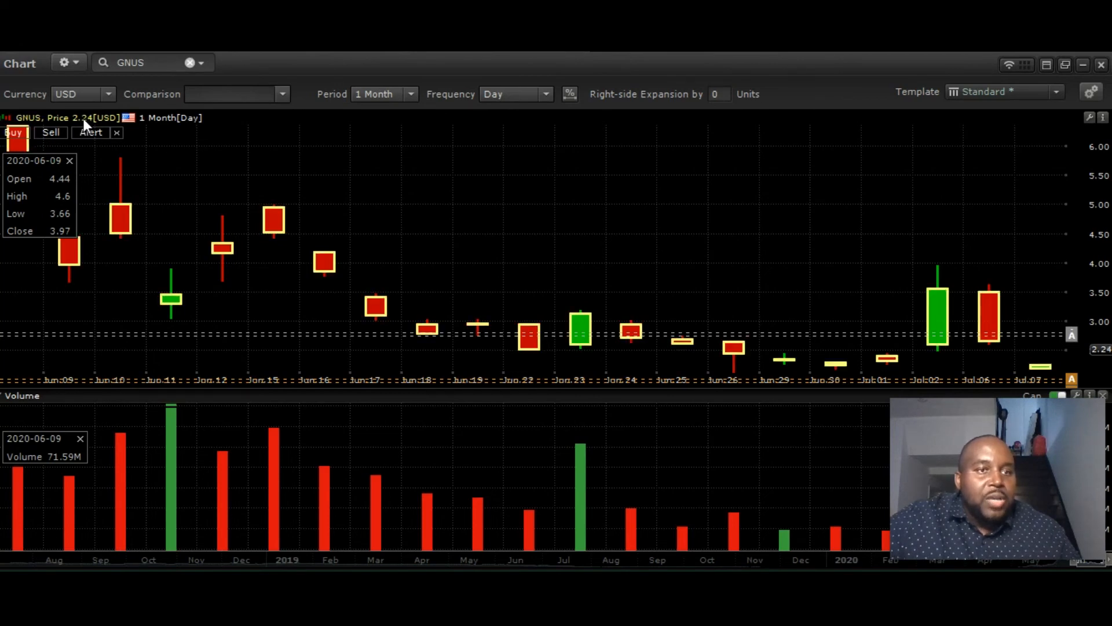
left_click(141, 63)
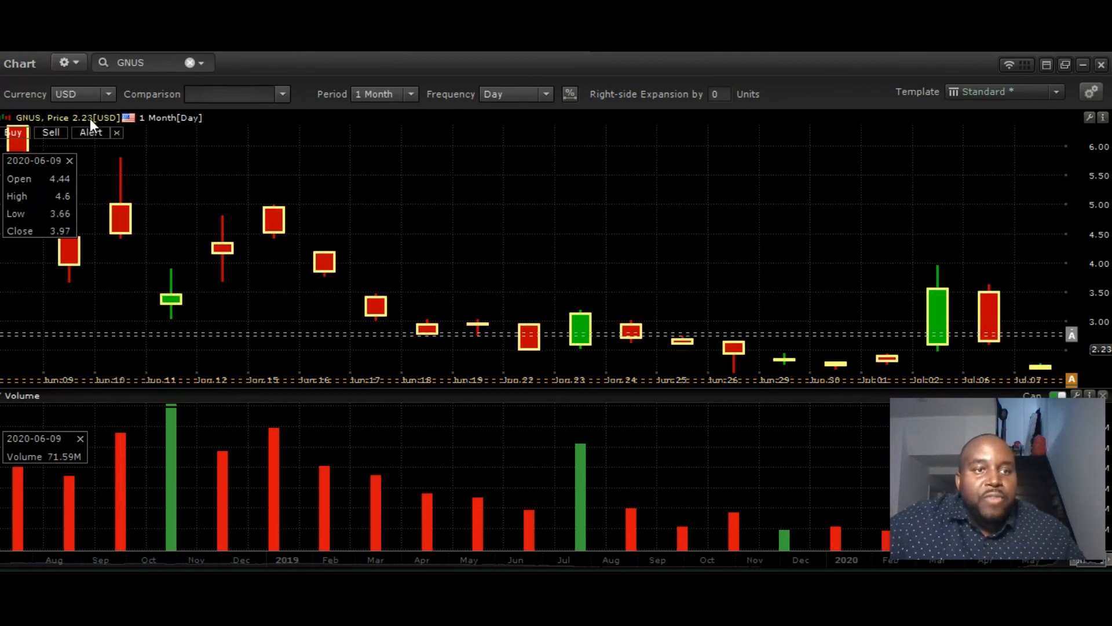
mouse_move(120, 132)
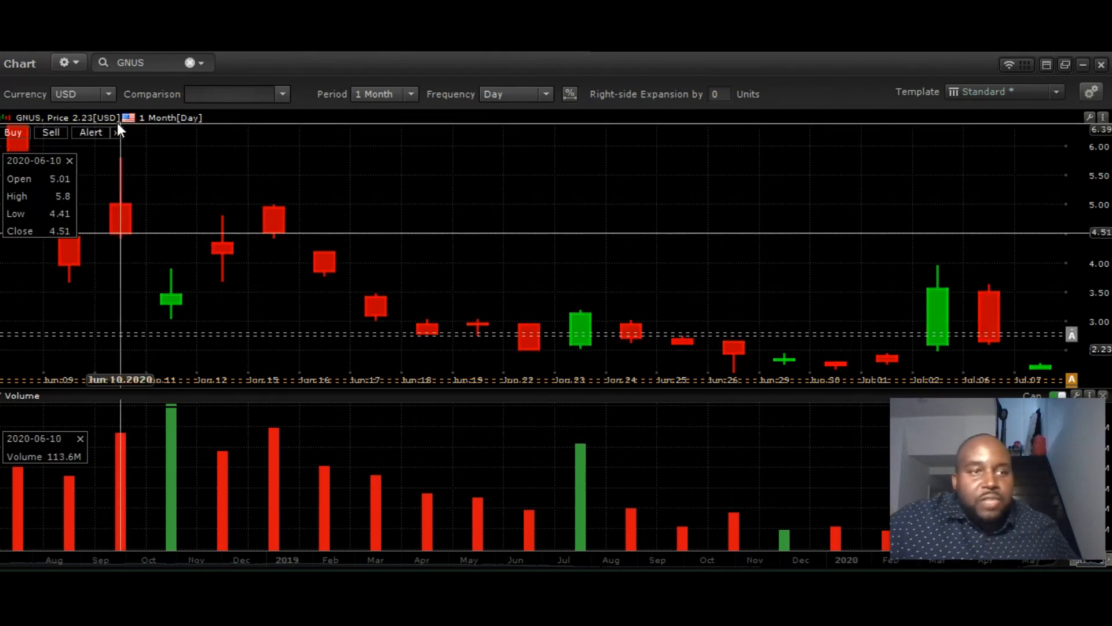